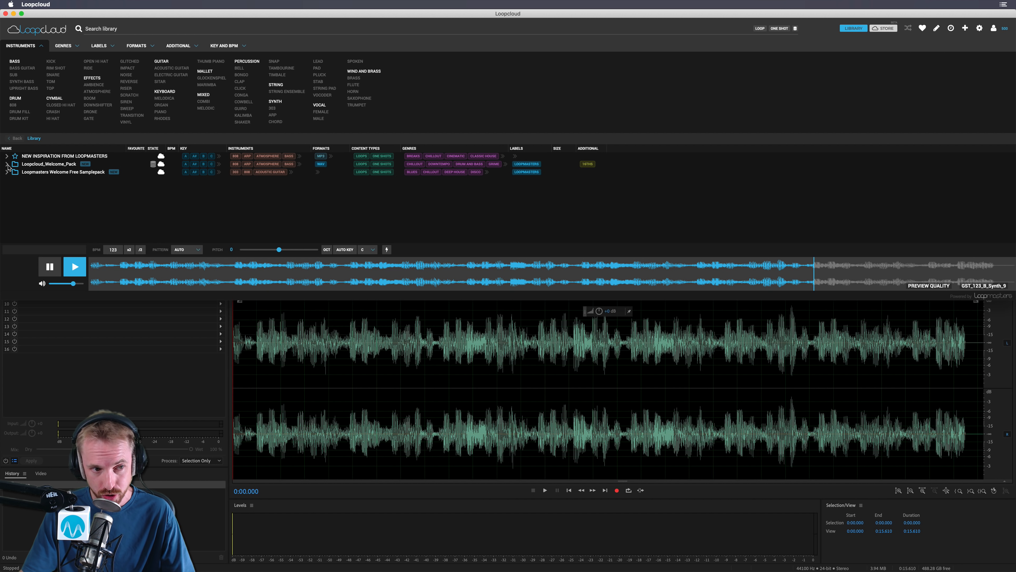
# Step: Expand Loopcloud_Welcome_Pack and its HOUSE_&_TECHNO folder to reach the percussion loops
pyautogui.click(6, 164)
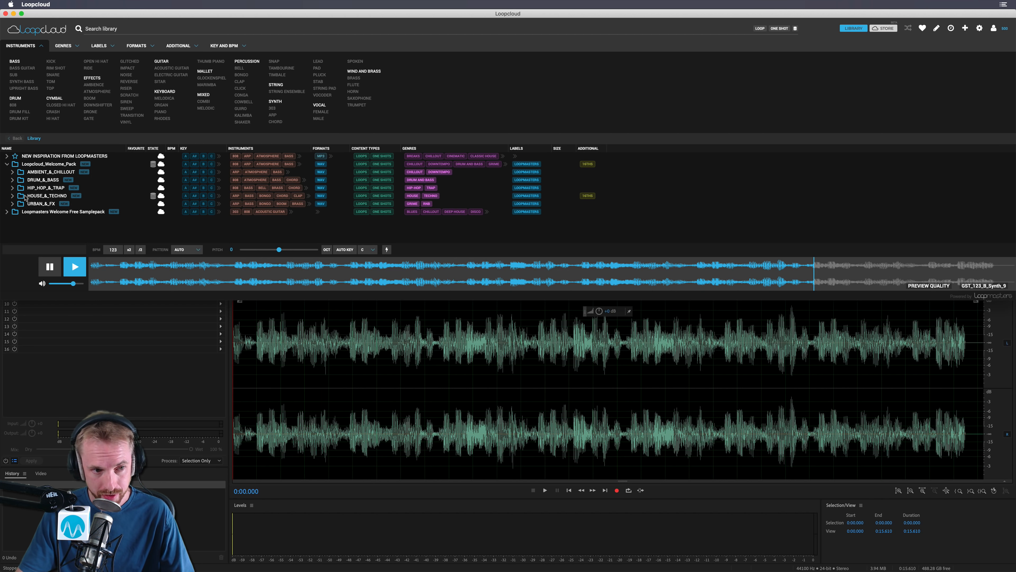
pyautogui.click(6, 196)
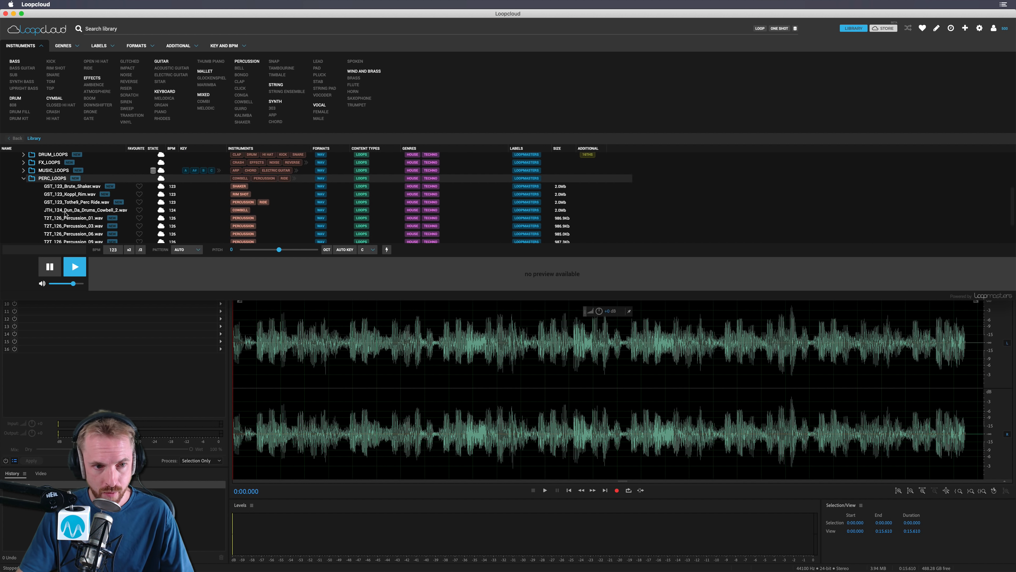
# Step: Audition the cowbell drum loop and T2T_126_Percussion_03 in the preview player
pyautogui.click(86, 186)
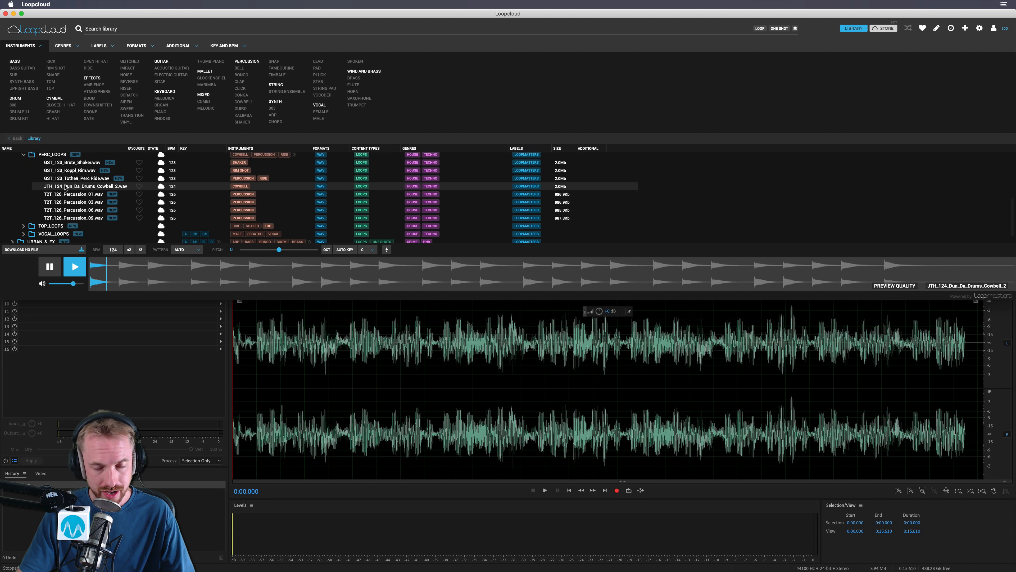
pyautogui.click(74, 267)
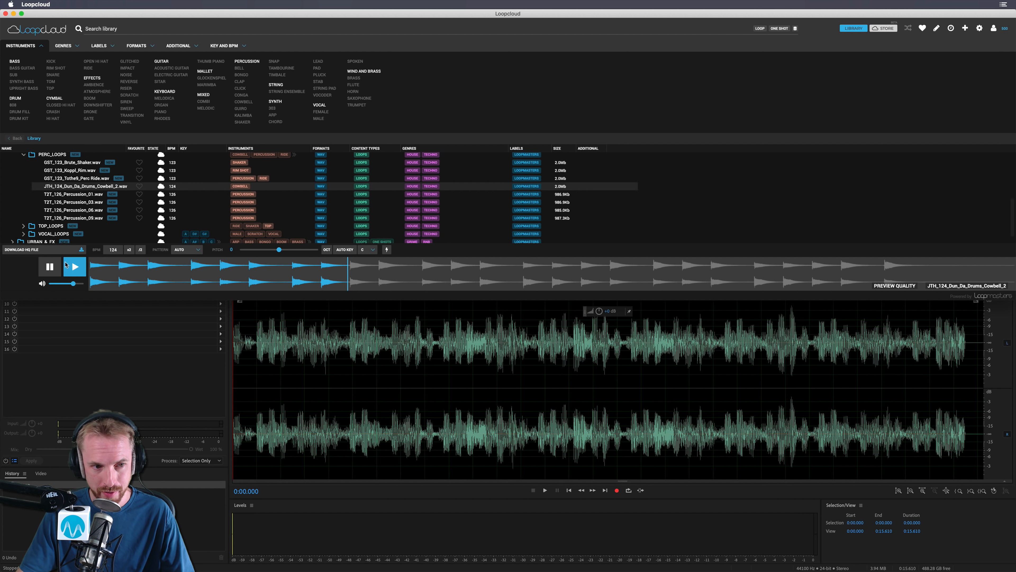
pyautogui.click(73, 202)
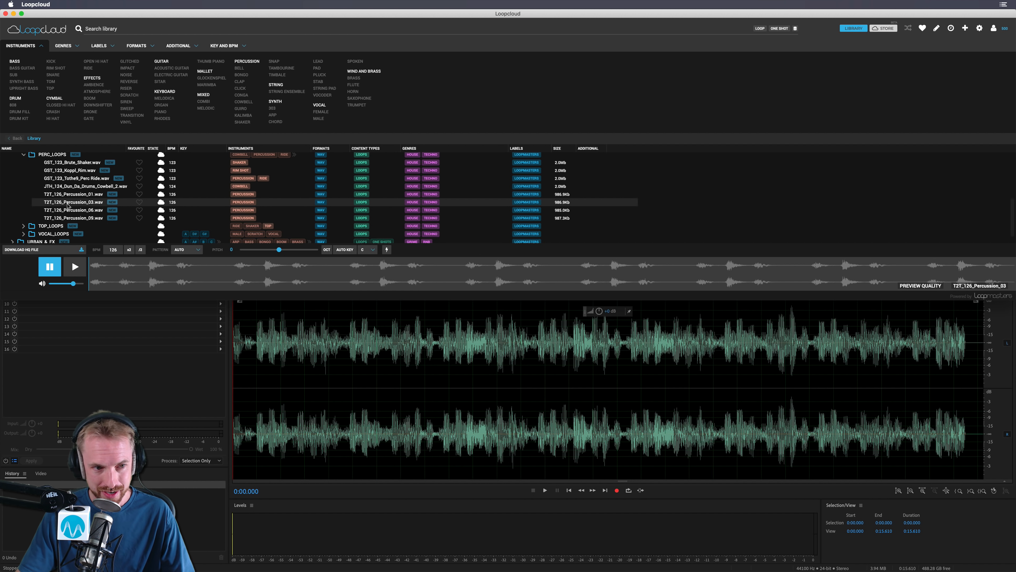
pyautogui.click(75, 266)
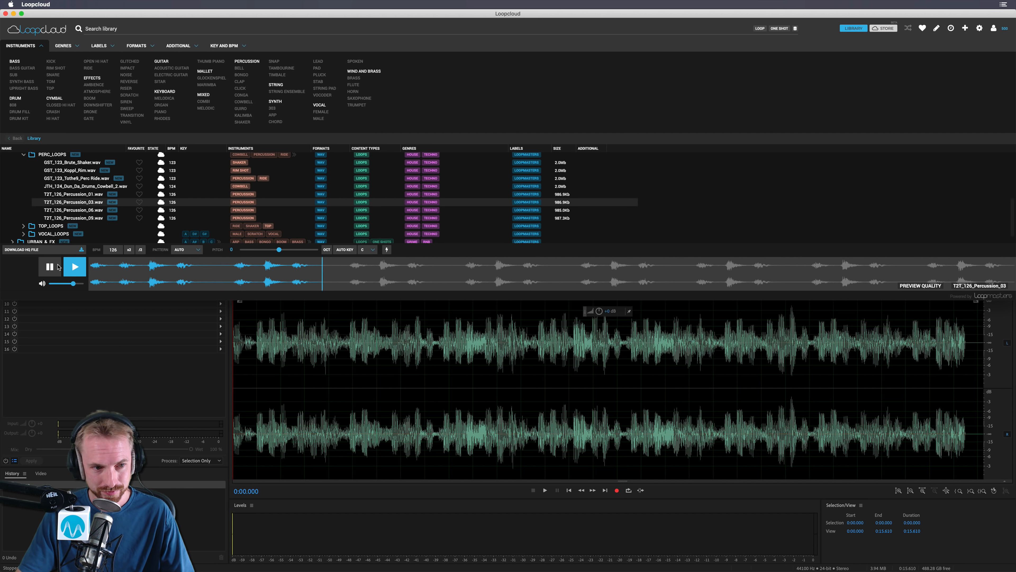
pyautogui.click(74, 267)
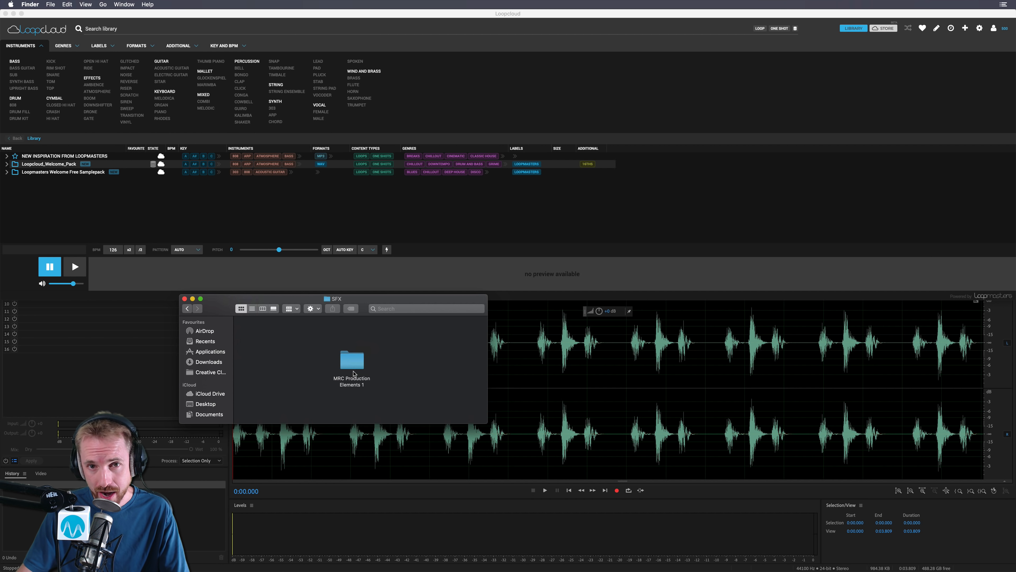
pyautogui.moveTo(348, 370)
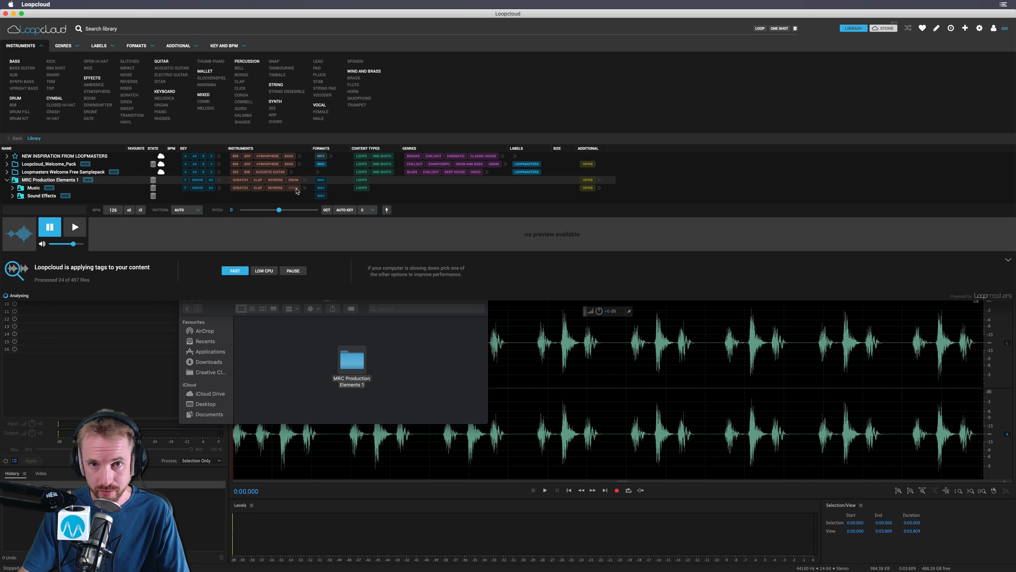
pyautogui.moveTo(165, 189)
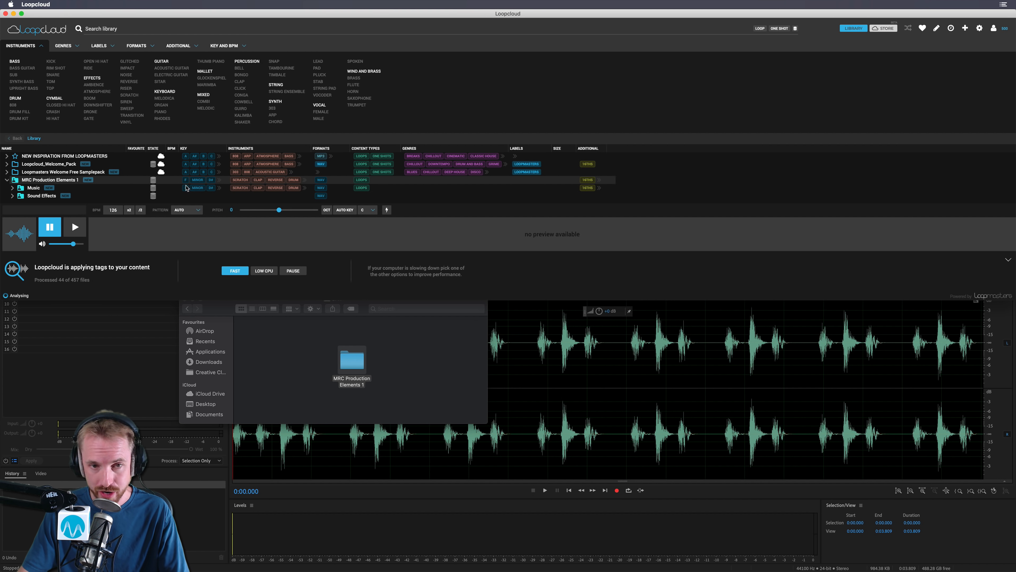
pyautogui.moveTo(307, 191)
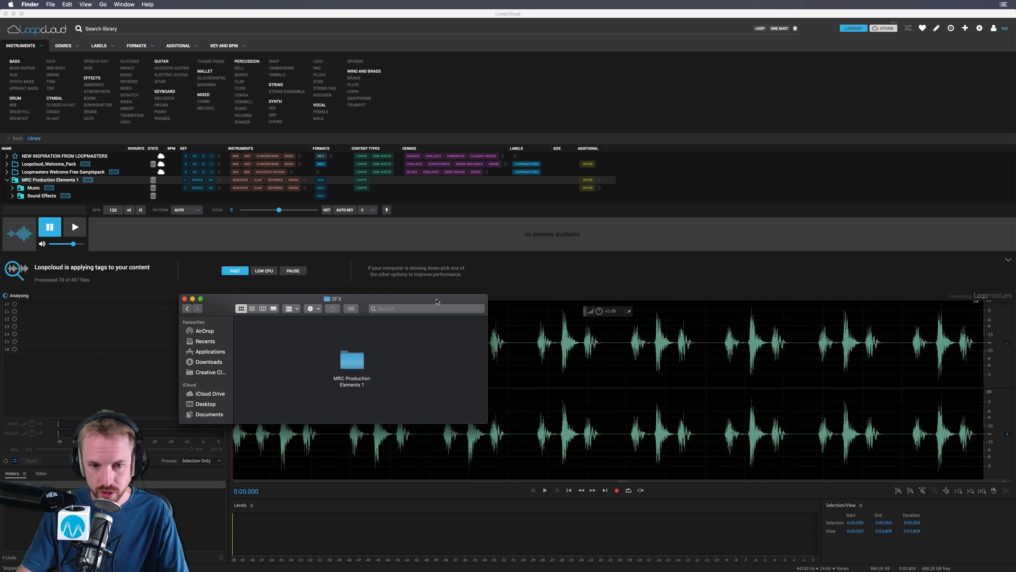
# Step: Close the Finder SFX folder window after the MRC pack import
pyautogui.click(185, 298)
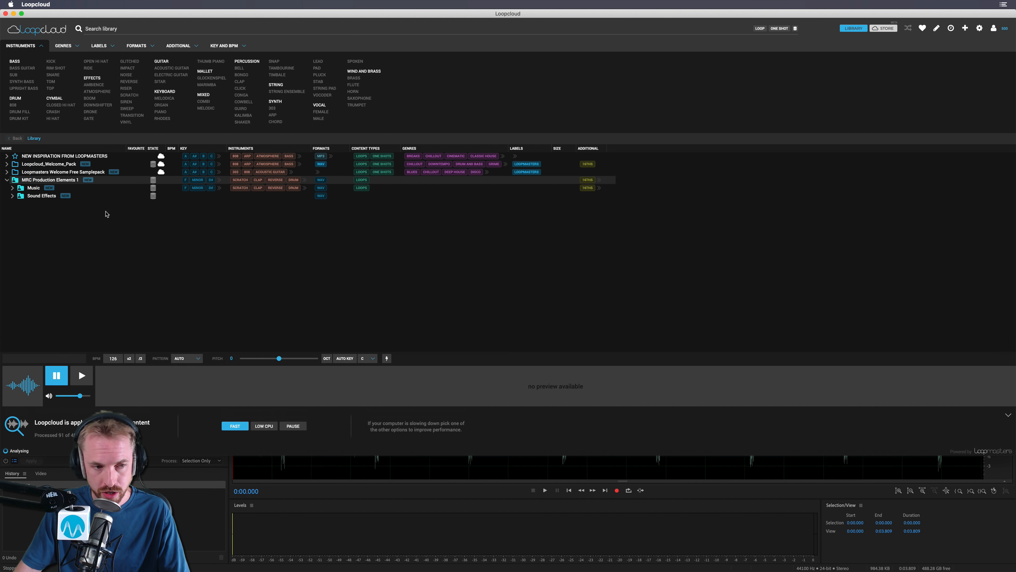
# Step: Expand the MRC pack's Music folder and its Dance & Electronic beds
pyautogui.click(12, 187)
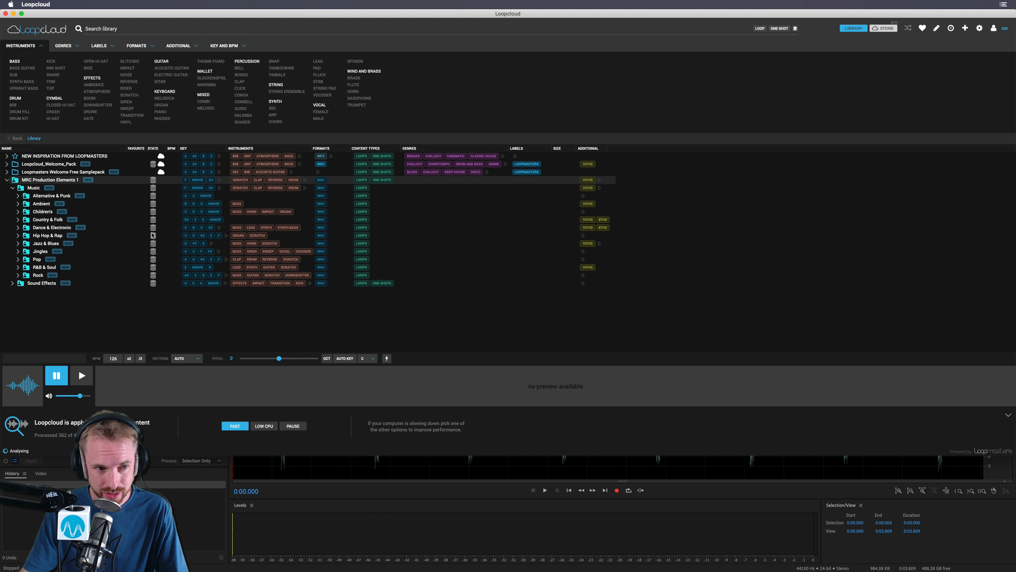
pyautogui.click(19, 228)
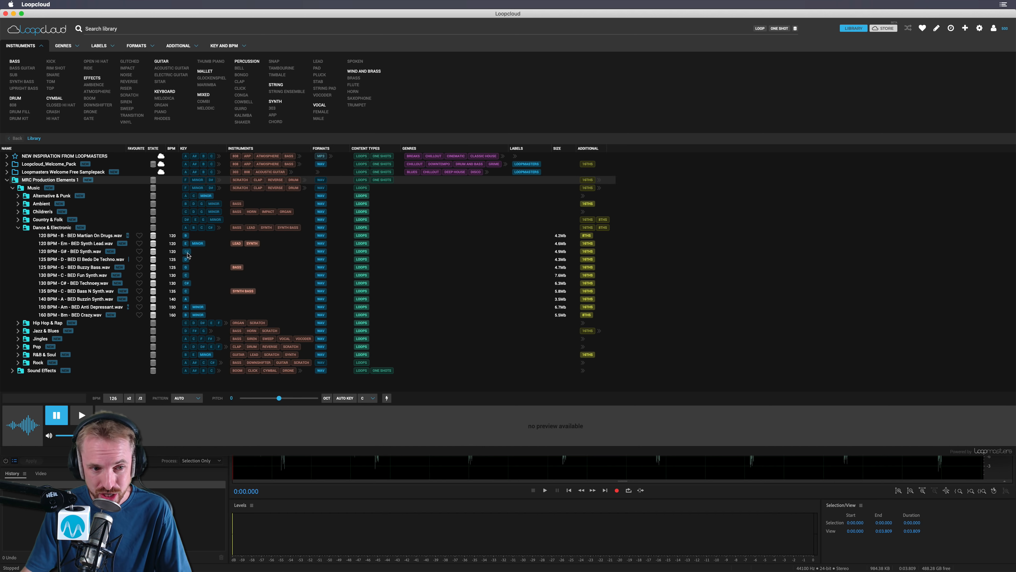
pyautogui.moveTo(237, 272)
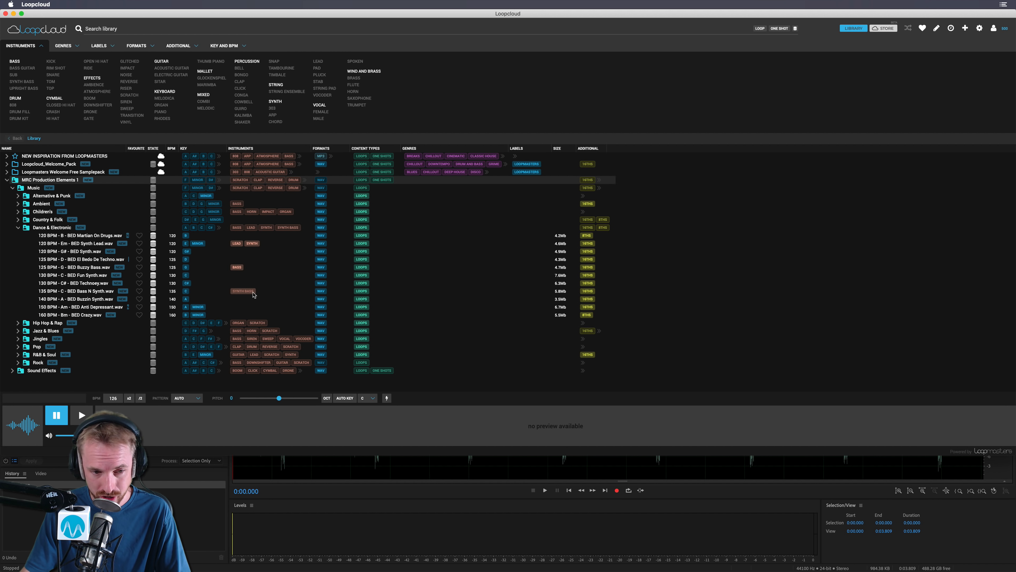
# Step: Expand Sound Effects, reach Rock Music and audition SFX Guitar Evil Slide
pyautogui.click(12, 370)
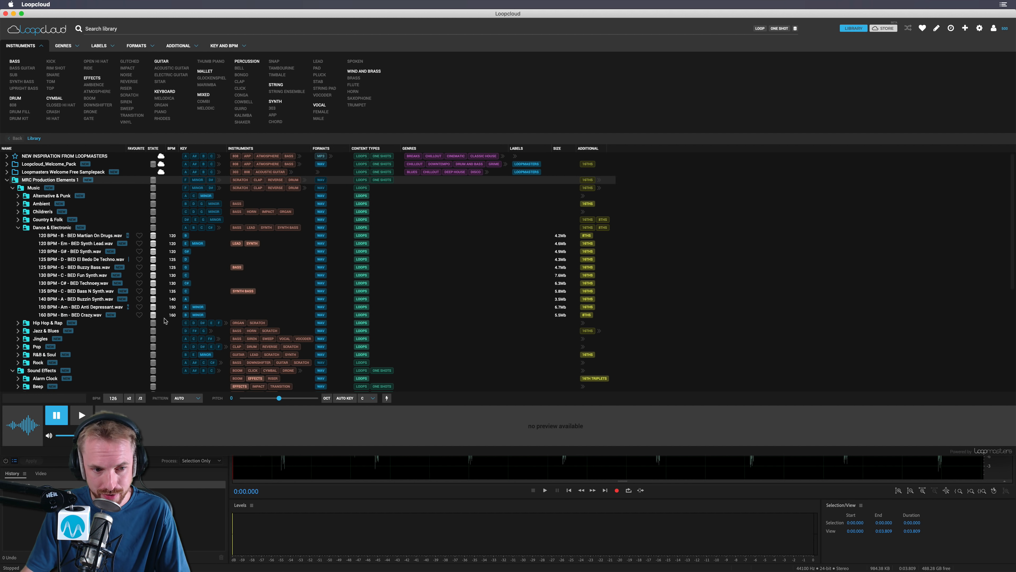
pyautogui.scroll(-3)
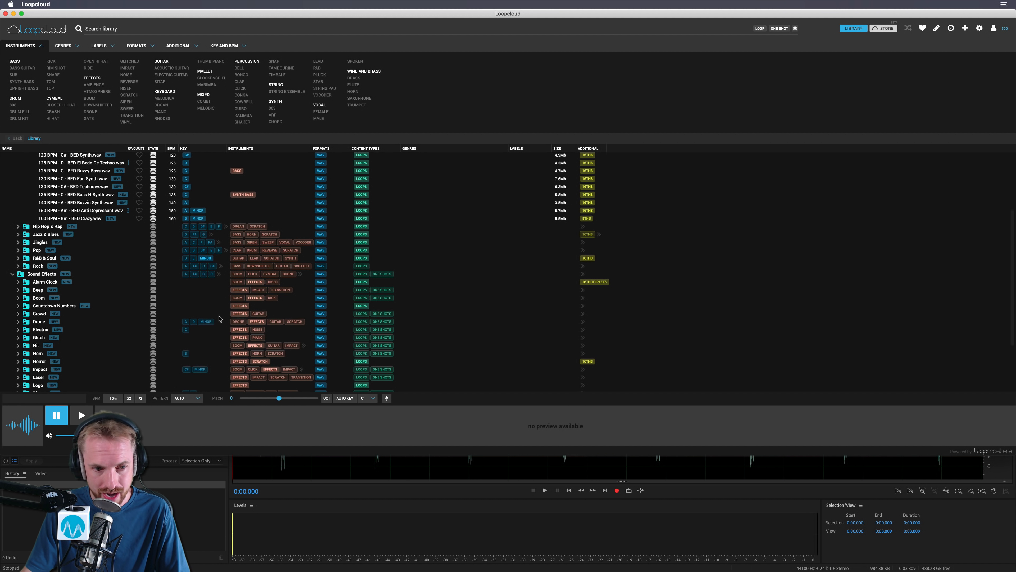
pyautogui.scroll(-3)
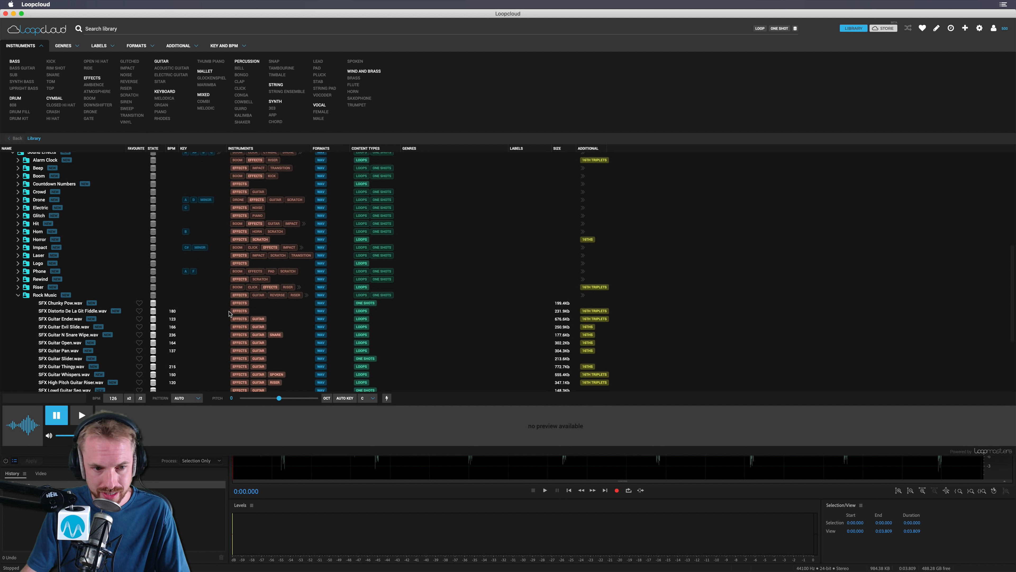
pyautogui.scroll(-3)
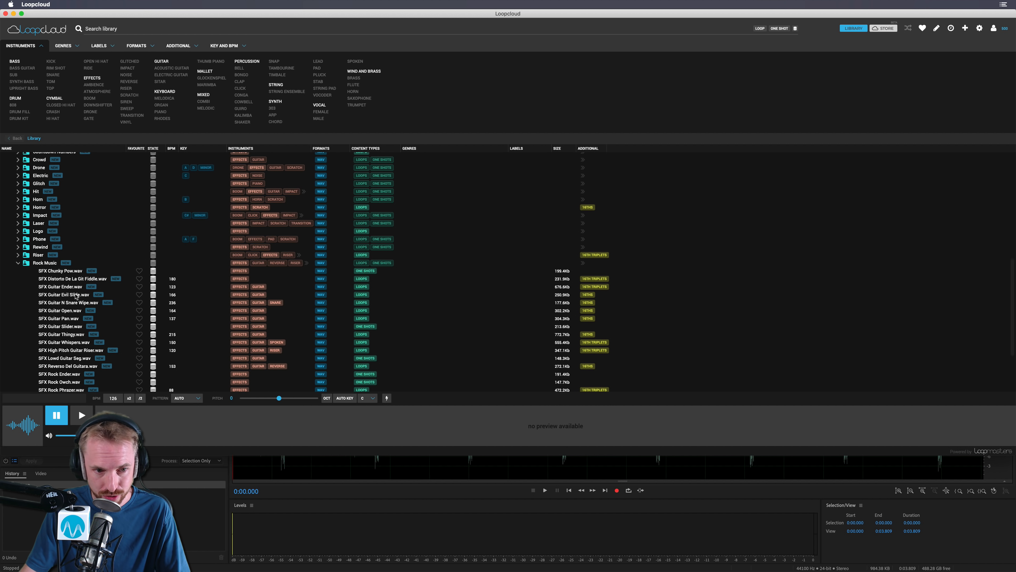
pyautogui.click(60, 294)
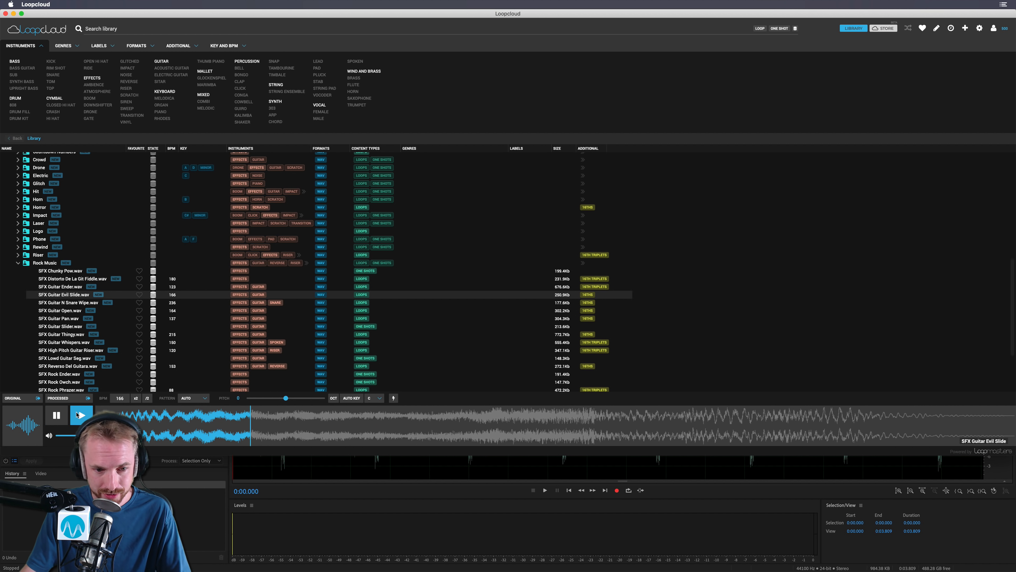
pyautogui.click(81, 415)
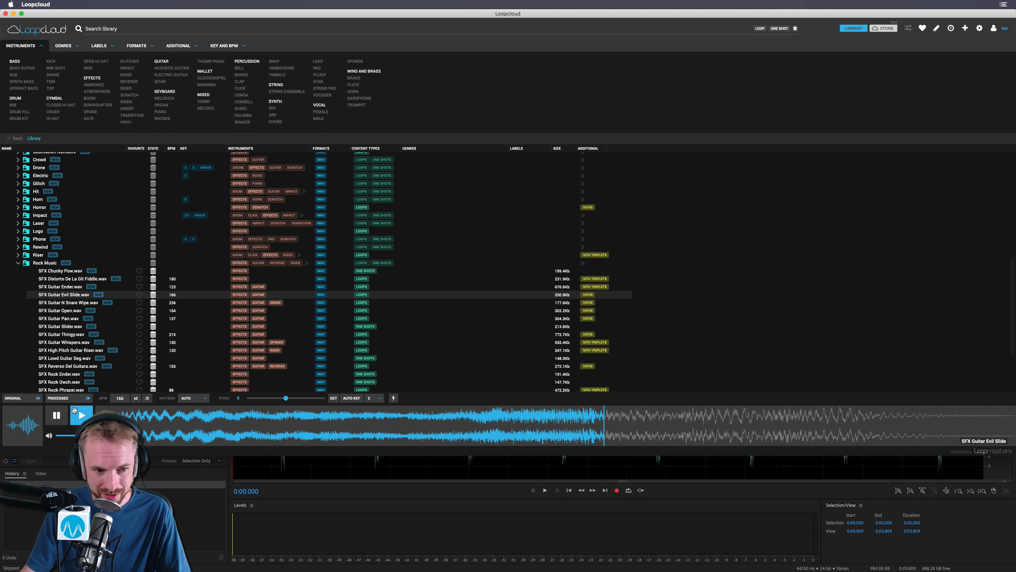
pyautogui.click(81, 415)
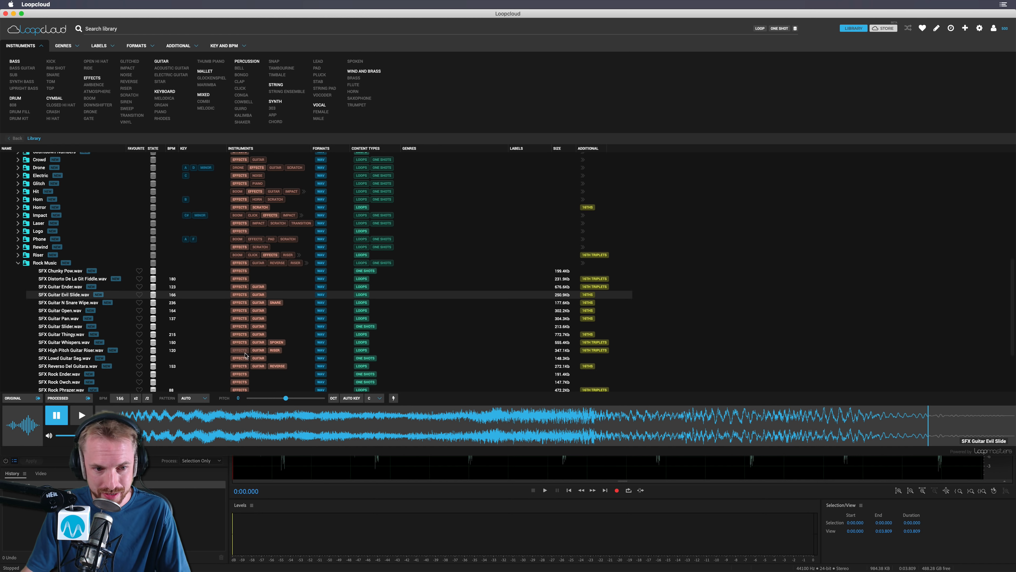
# Step: Audition SFX High Pitch Guitar Riser from the Rock Music folder
pyautogui.click(69, 350)
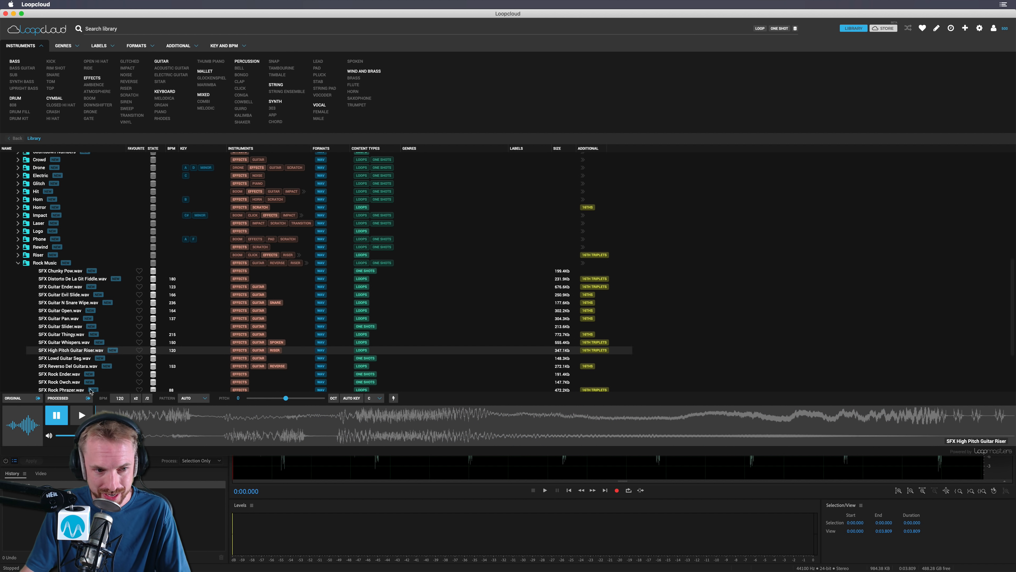
pyautogui.click(80, 415)
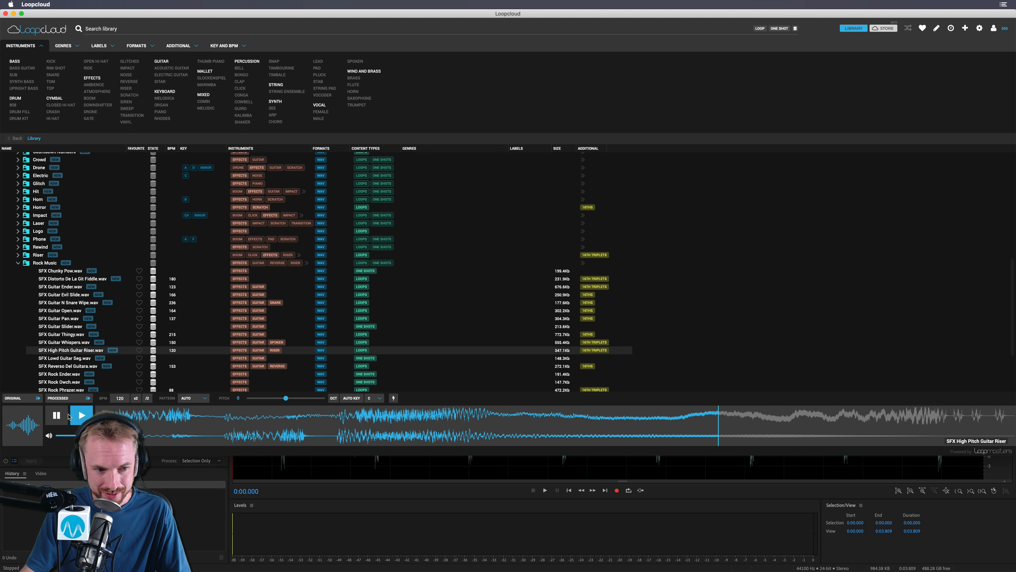
pyautogui.click(81, 415)
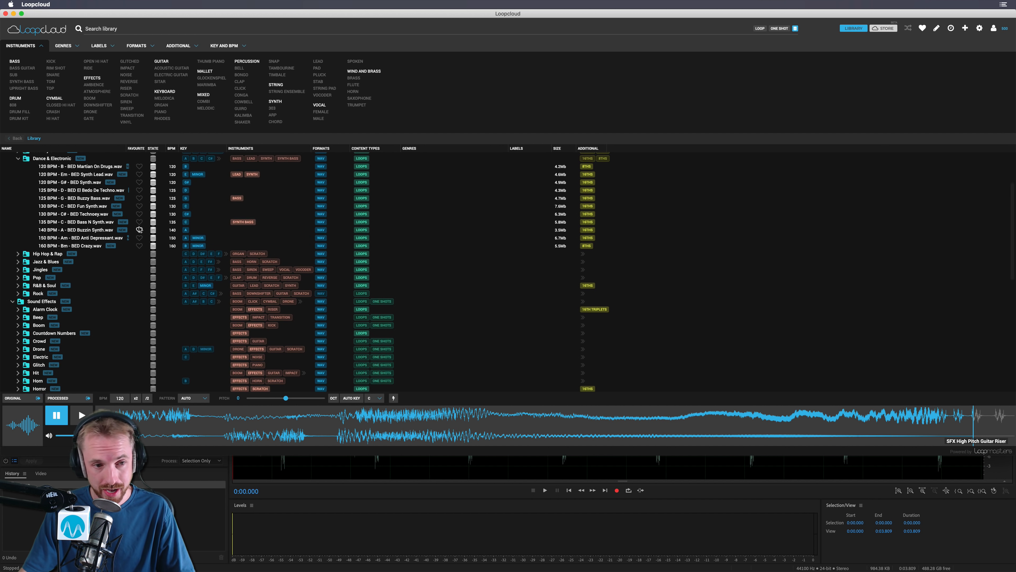
# Step: Play the 125 BPM El Bedo De Techno bed and set its preview pattern to 1 BAR
pyautogui.scroll(-3)
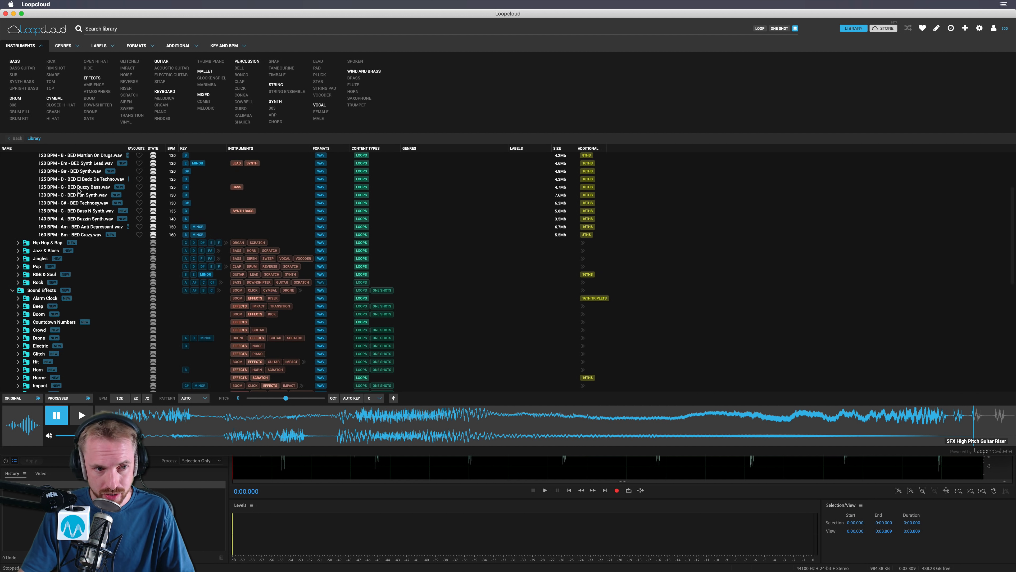
pyautogui.click(78, 178)
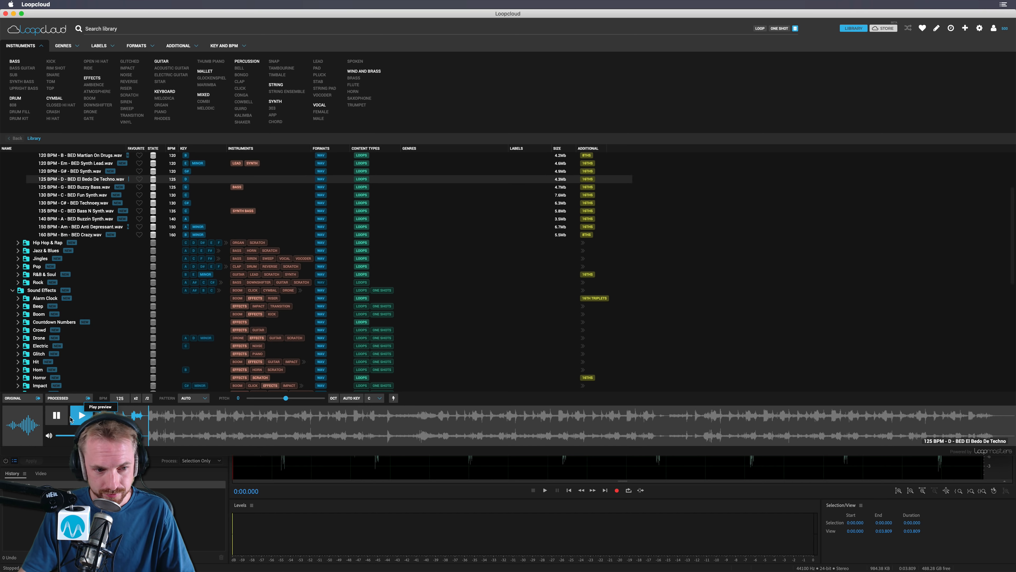
pyautogui.click(57, 415)
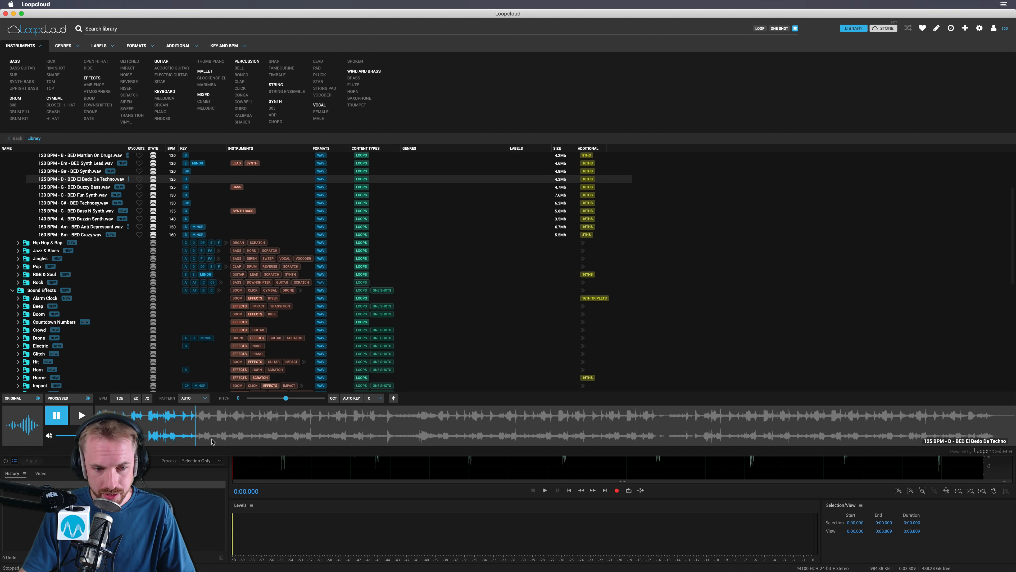
pyautogui.click(193, 398)
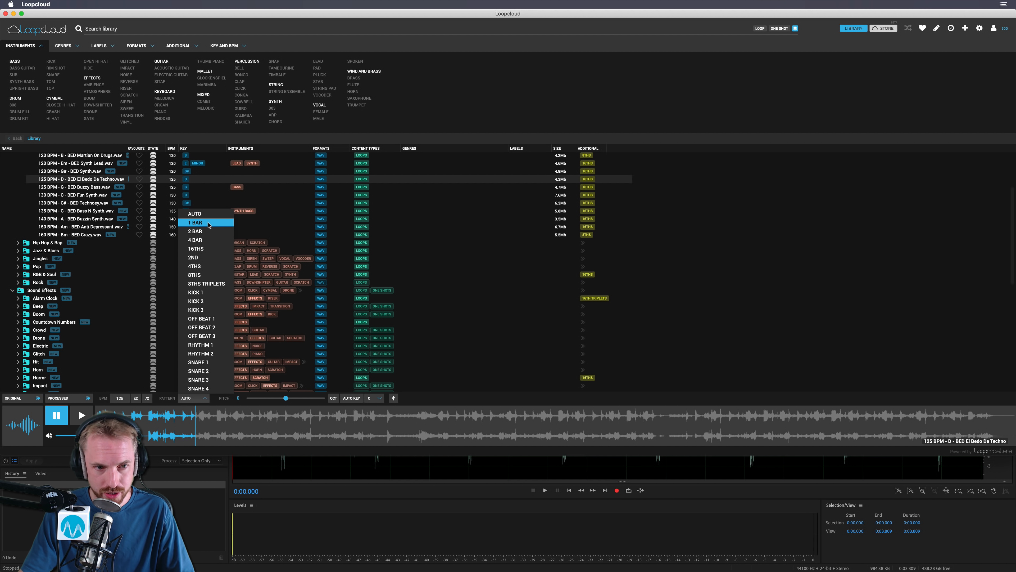
pyautogui.click(194, 222)
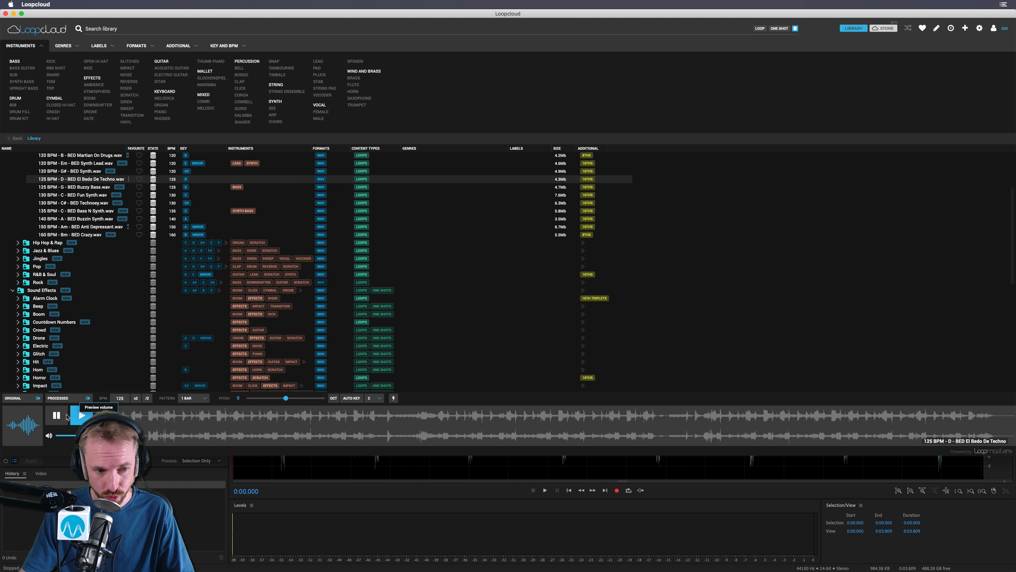
# Step: Audition the techno loop, then replay it at the raised 135 BPM tempo
pyautogui.click(75, 415)
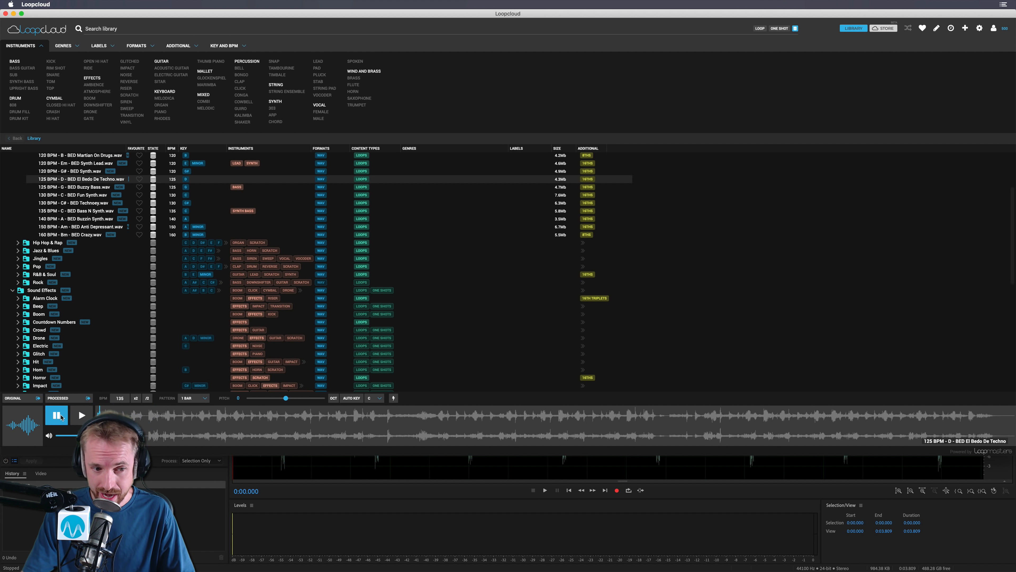
pyautogui.click(57, 415)
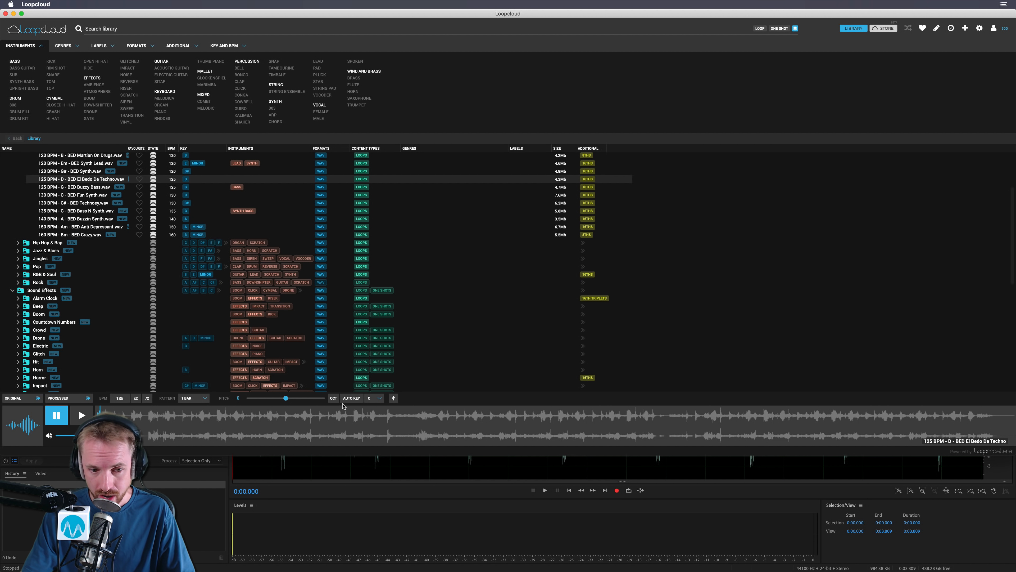
# Step: Shift the loop to the key of F and play the transposed preview
pyautogui.click(373, 398)
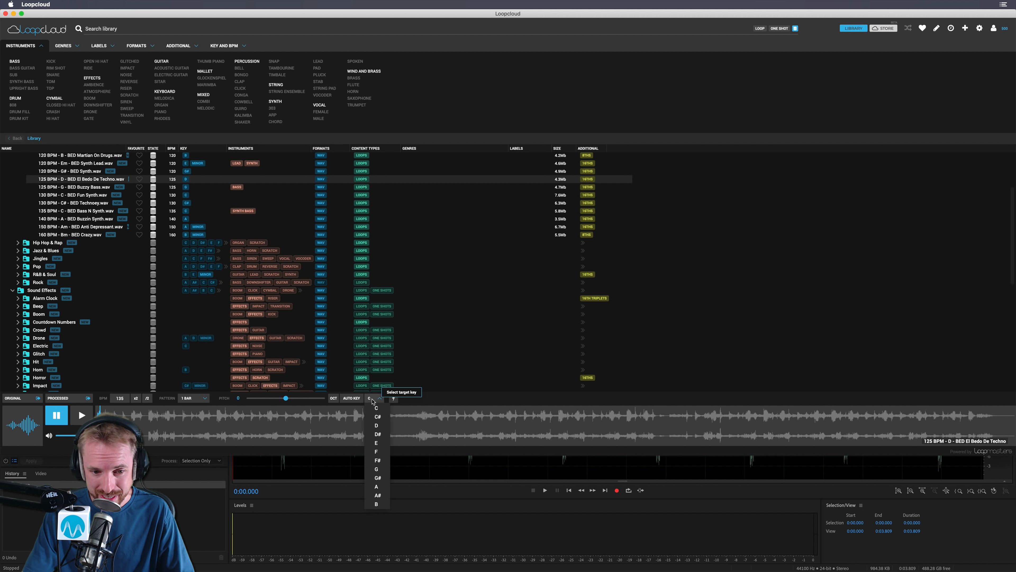
pyautogui.moveTo(376, 451)
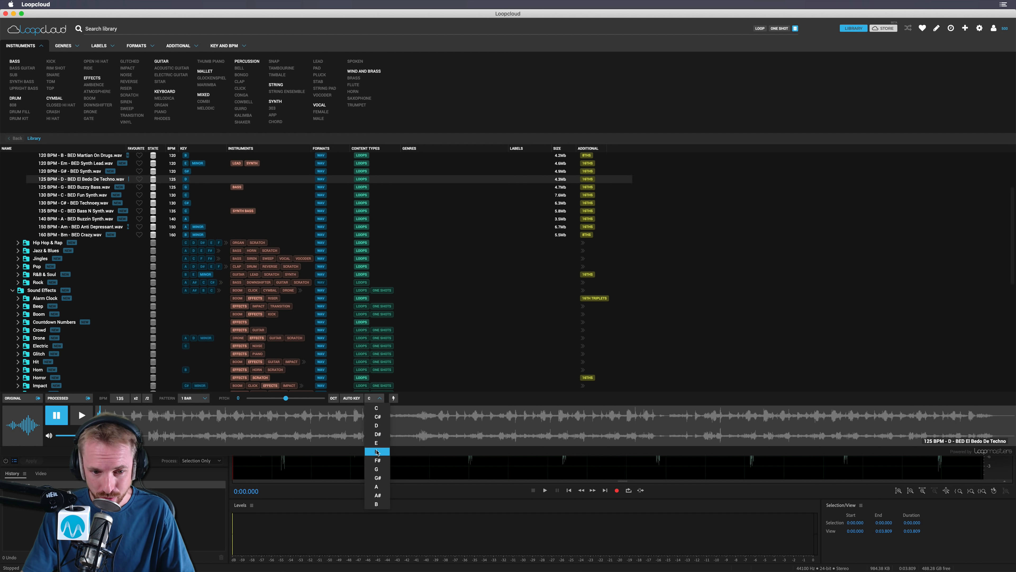
pyautogui.click(376, 452)
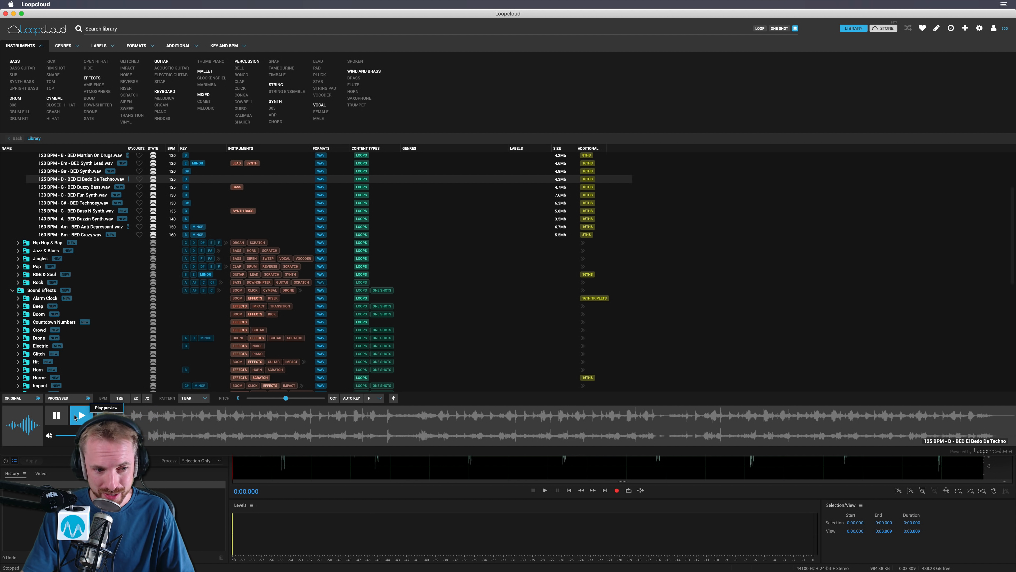
pyautogui.click(190, 398)
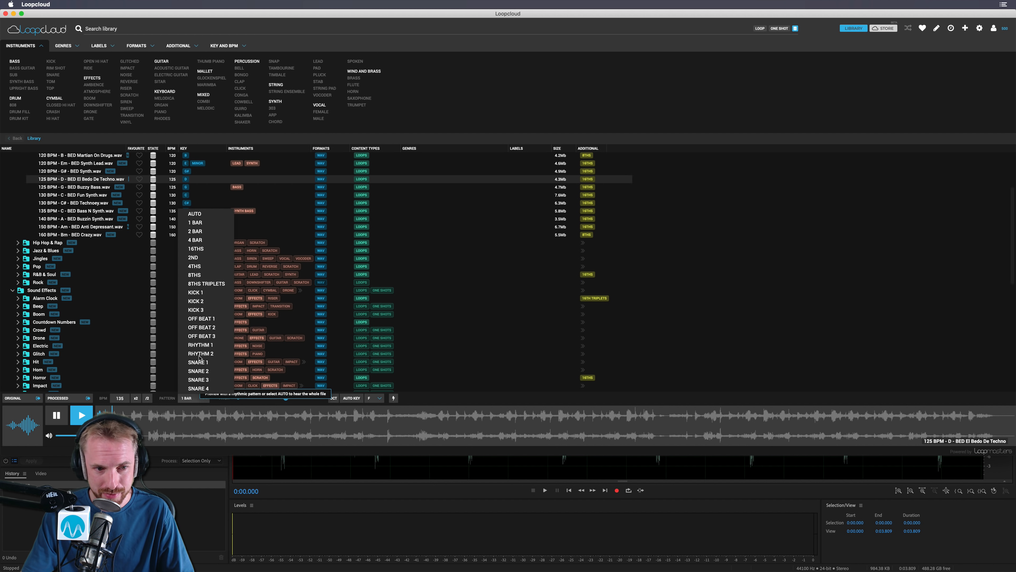
# Step: Set the preview pattern to 4 BAR and play the loop again
pyautogui.click(194, 240)
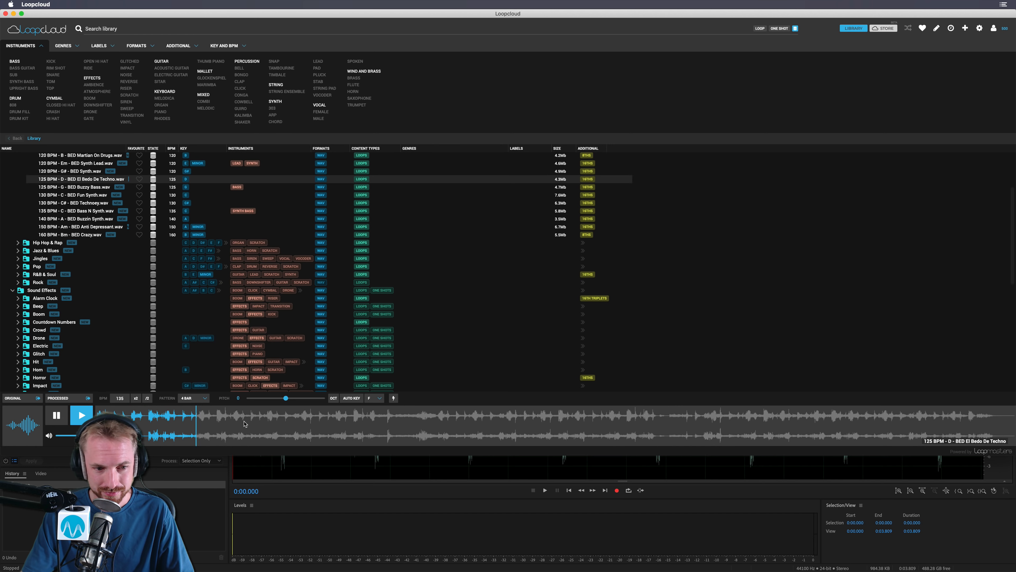
pyautogui.click(55, 415)
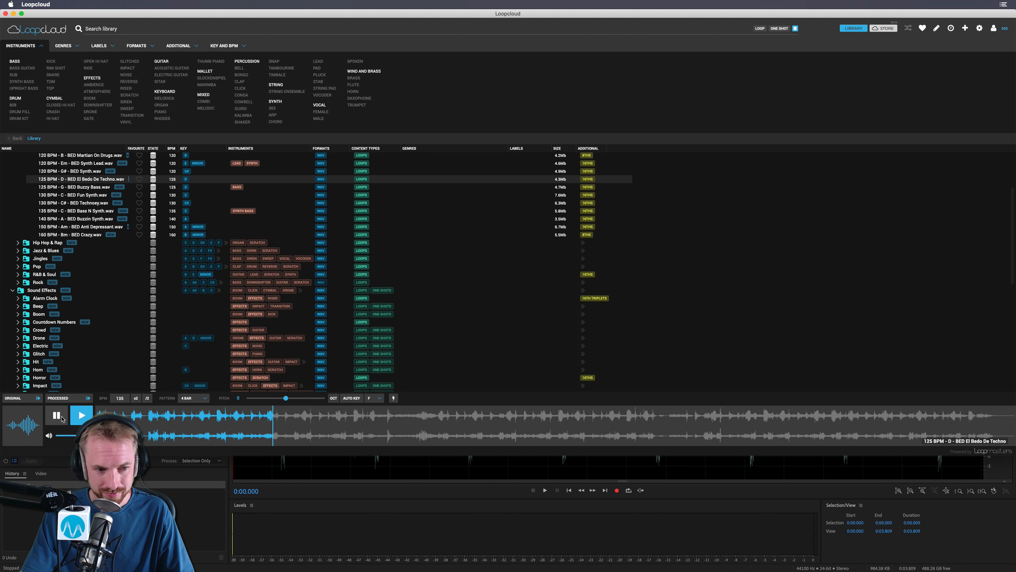
pyautogui.click(81, 415)
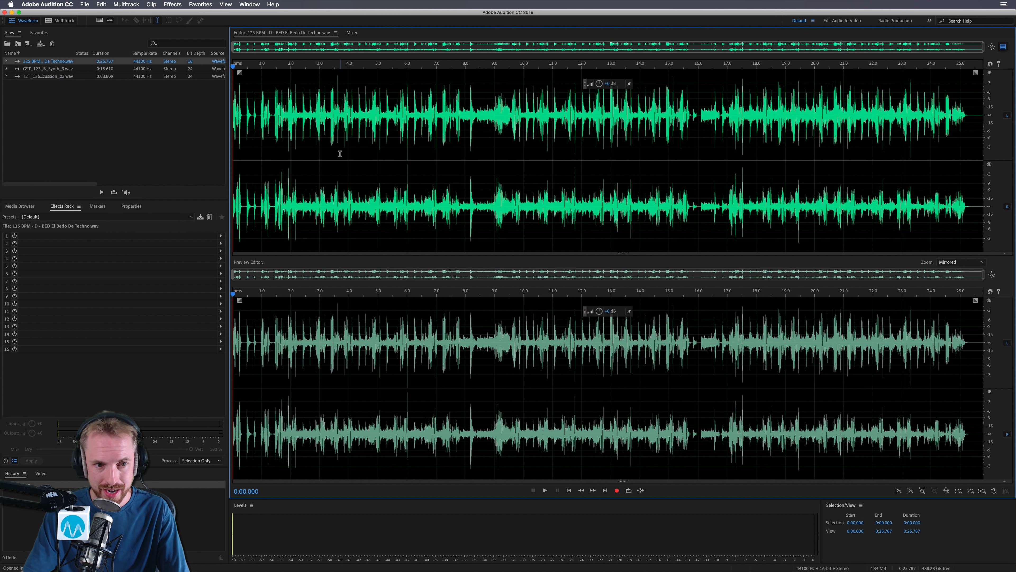
# Step: Bring the processed El Bedo De Techno loop into Adobe Audition's waveform editor
pyautogui.click(545, 490)
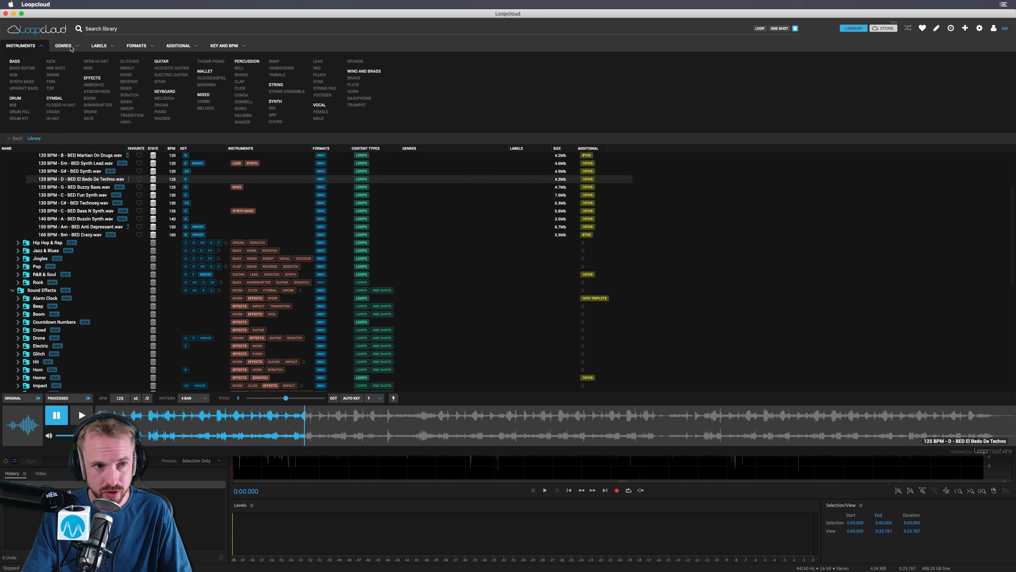
# Step: Filter the library to loops between 120 and 124 BPM using the tempo sliders
pyautogui.click(99, 46)
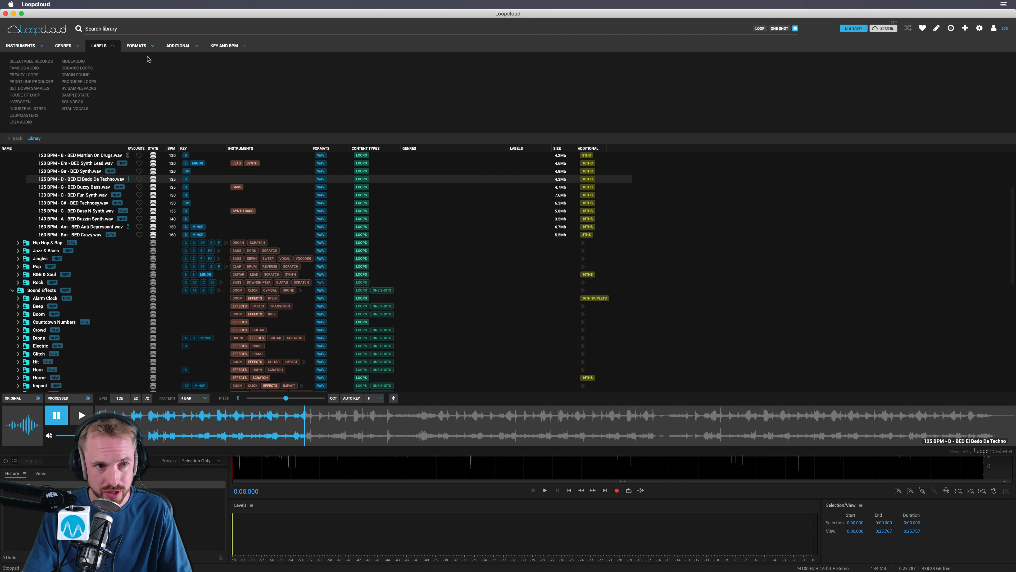
pyautogui.click(225, 46)
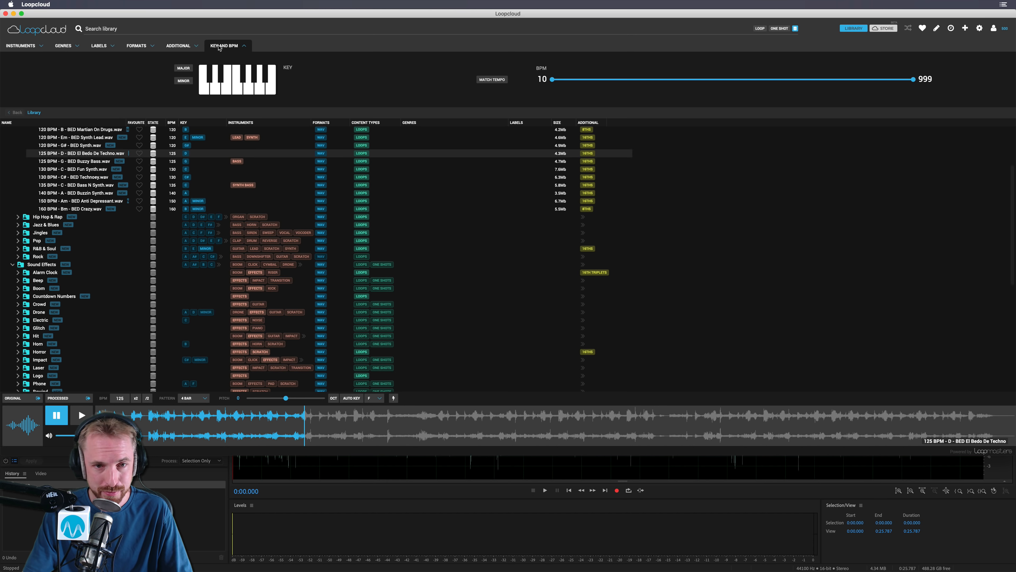
pyautogui.moveTo(552, 85)
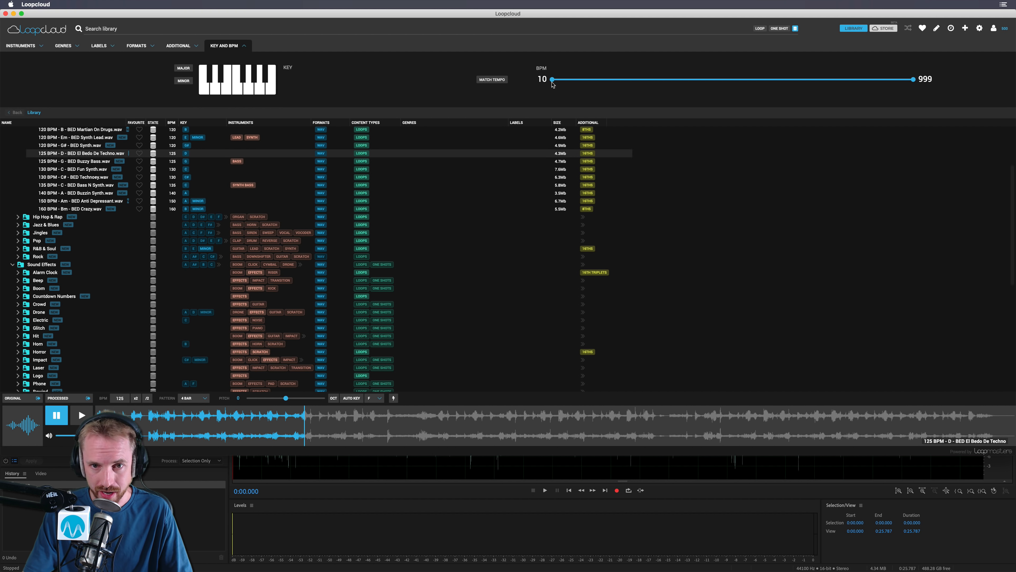
pyautogui.moveTo(552, 80); pyautogui.dragTo(703, 87)
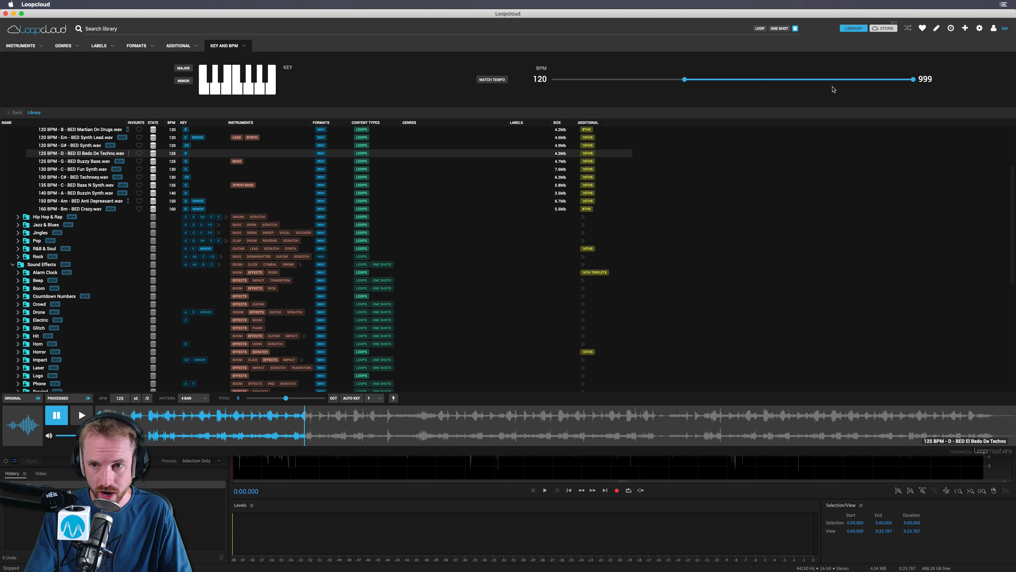
pyautogui.moveTo(916, 79); pyautogui.dragTo(706, 91)
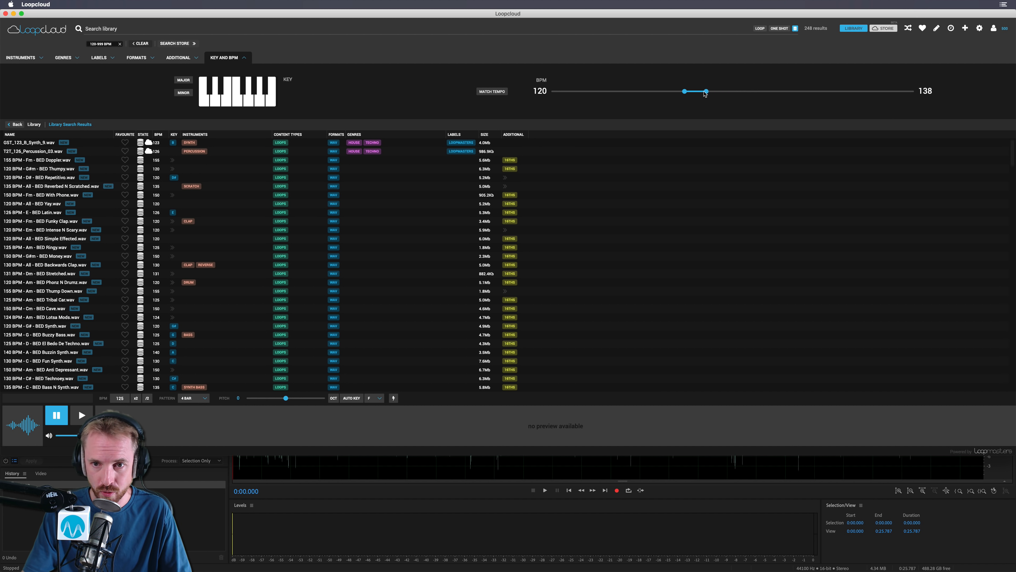
pyautogui.moveTo(705, 92); pyautogui.dragTo(687, 91)
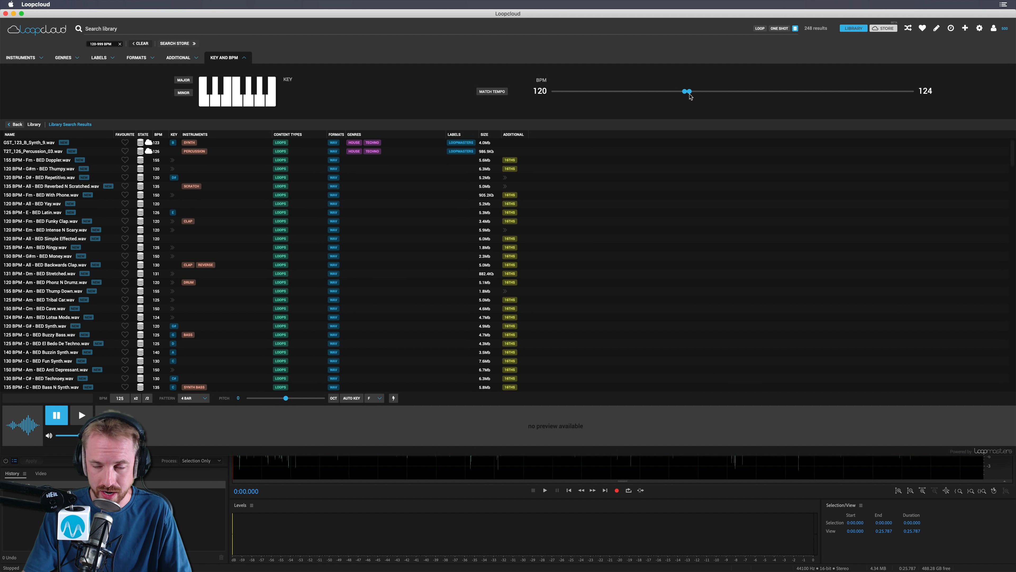
pyautogui.moveTo(688, 91); pyautogui.dragTo(686, 90)
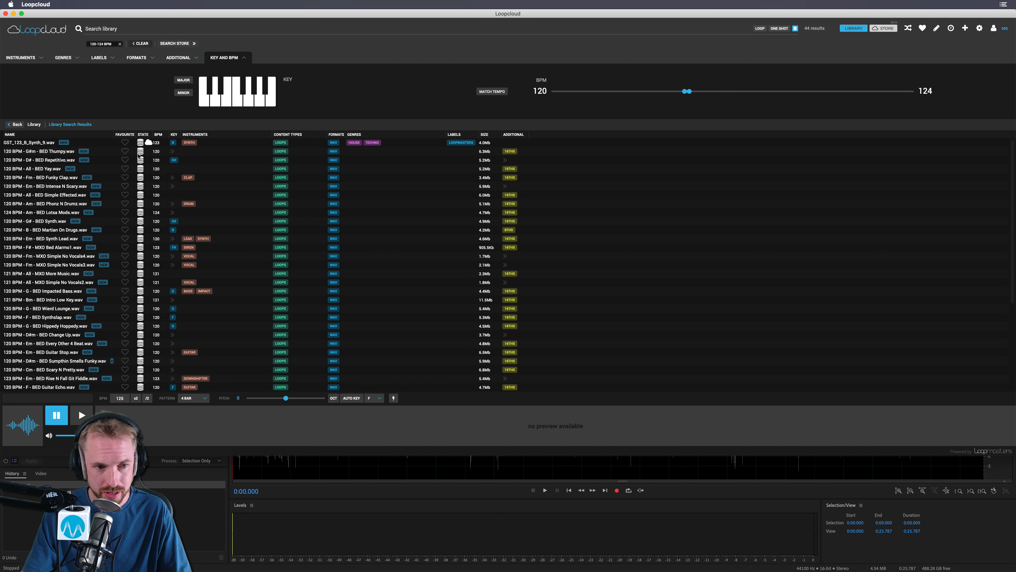
# Step: Try the C key filter on the results, then remove it again
pyautogui.scroll(-3)
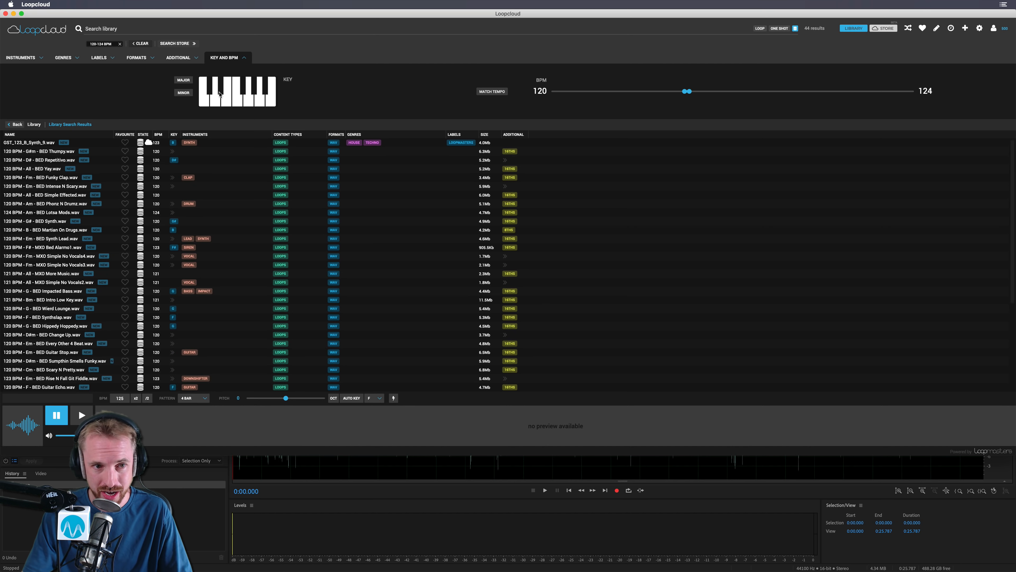
pyautogui.click(205, 95)
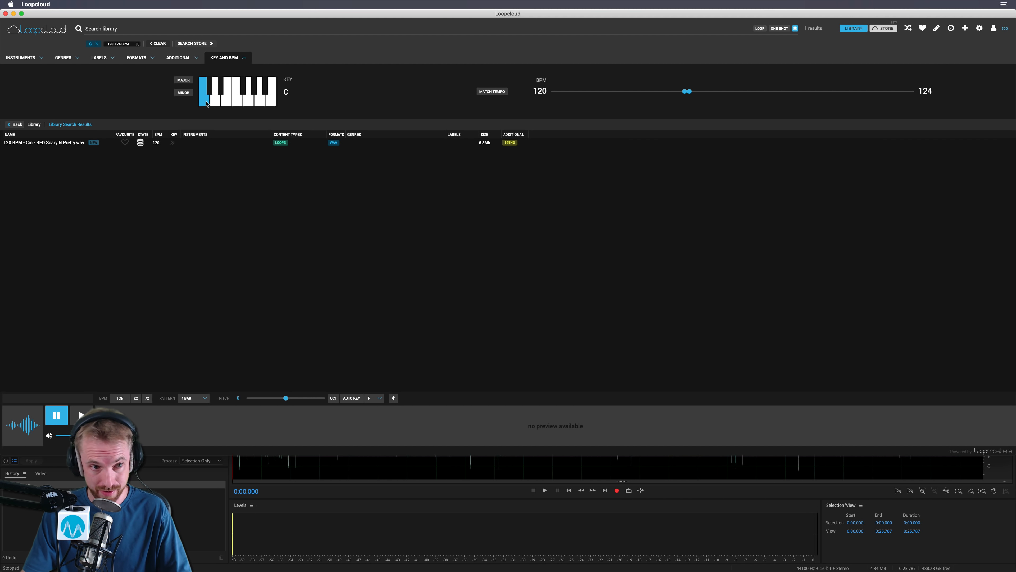
pyautogui.moveTo(209, 102)
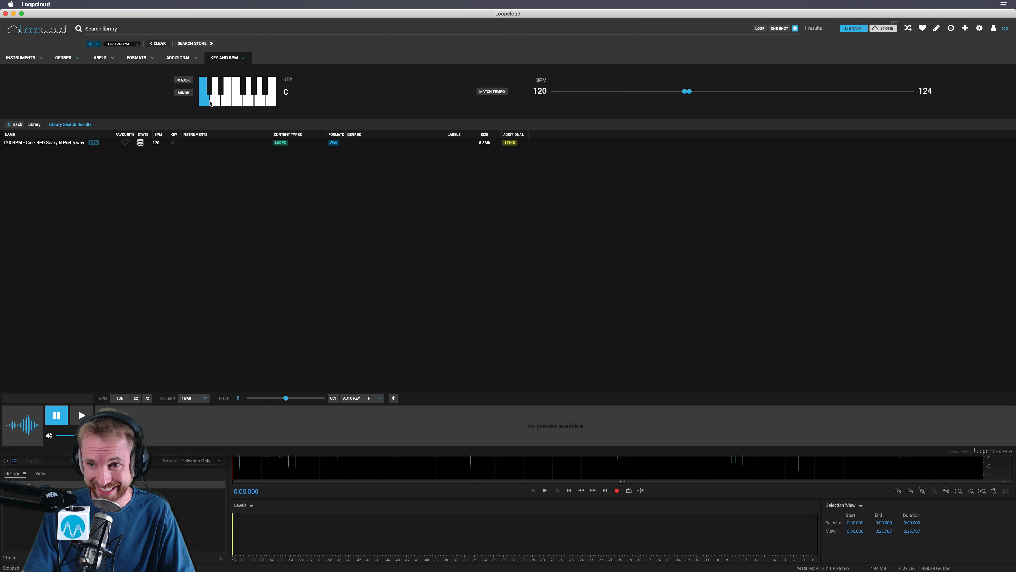
pyautogui.click(97, 44)
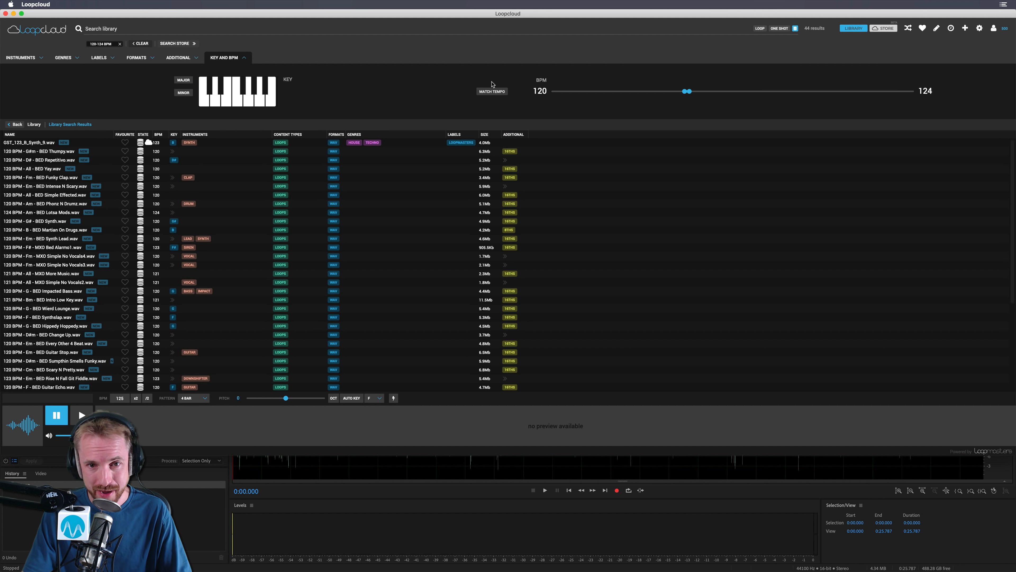
# Step: Reset the BPM range back to 10–999 to show the whole library
pyautogui.moveTo(687, 91); pyautogui.dragTo(552, 91)
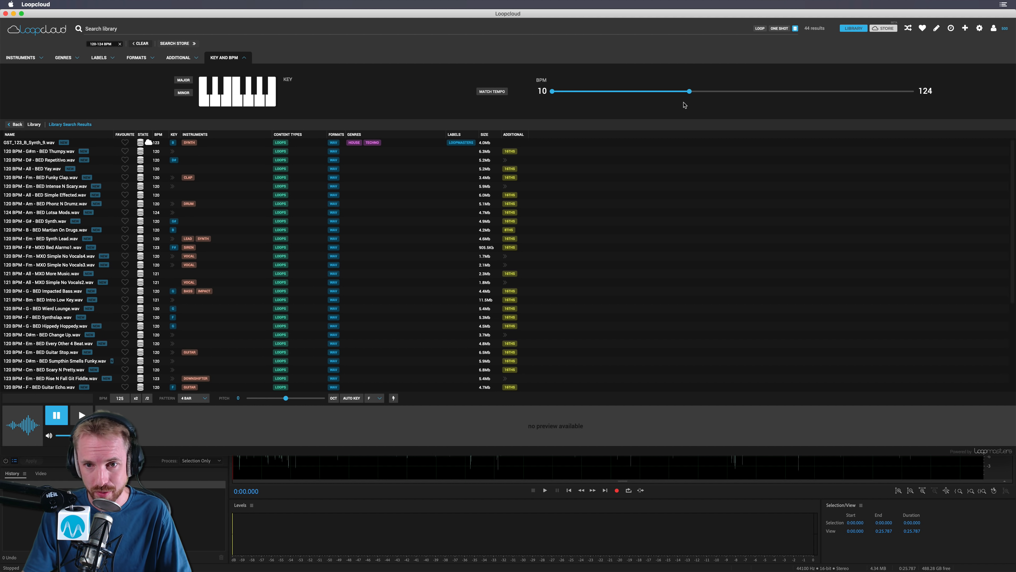
pyautogui.moveTo(690, 91); pyautogui.dragTo(914, 91)
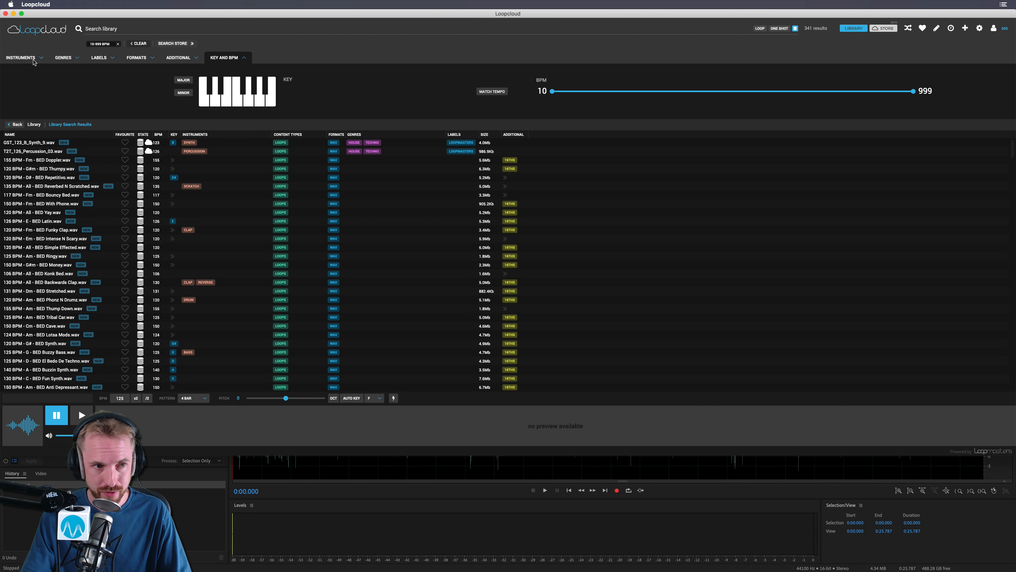
# Step: Scroll to SFX El Transition and audition it
pyautogui.scroll(-3)
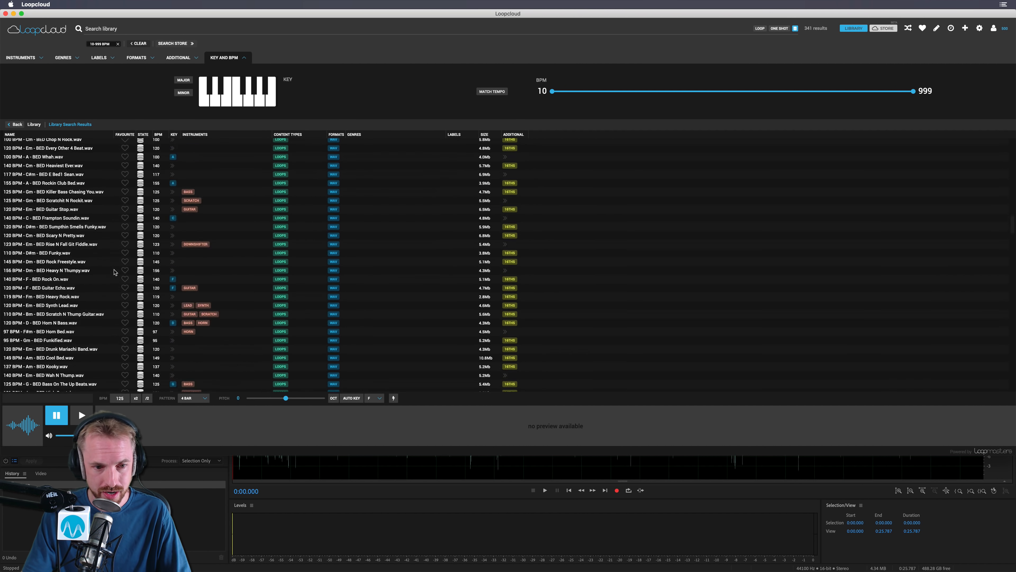
pyautogui.scroll(-3)
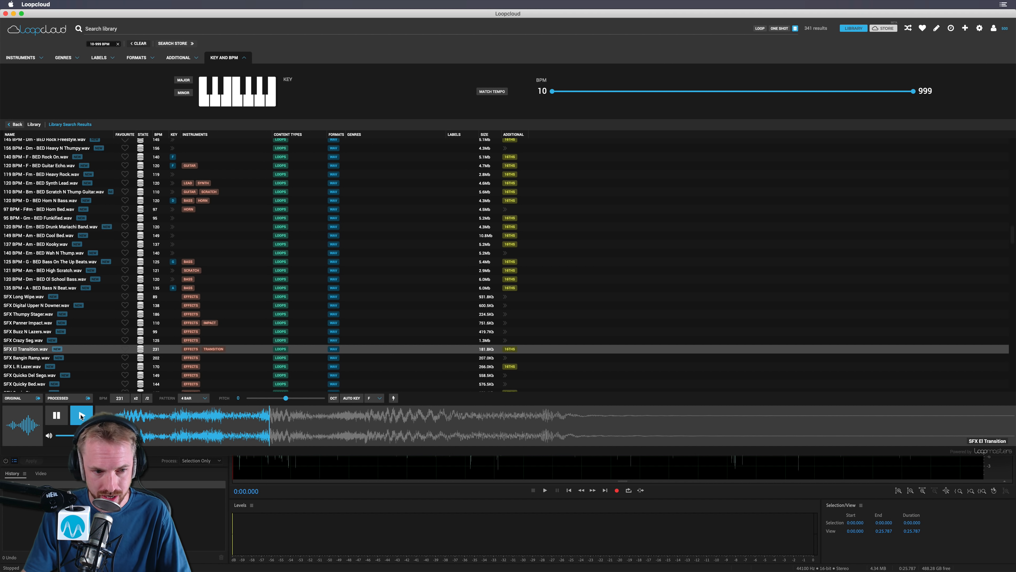
pyautogui.click(56, 415)
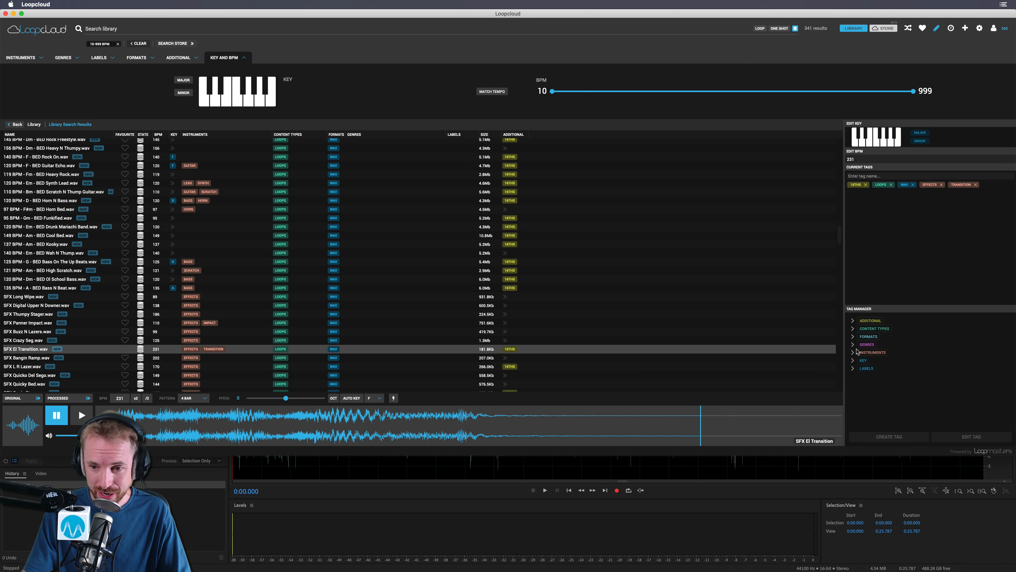
# Step: Expand the Labels category in the tag manager for SFX El Transition
pyautogui.click(867, 367)
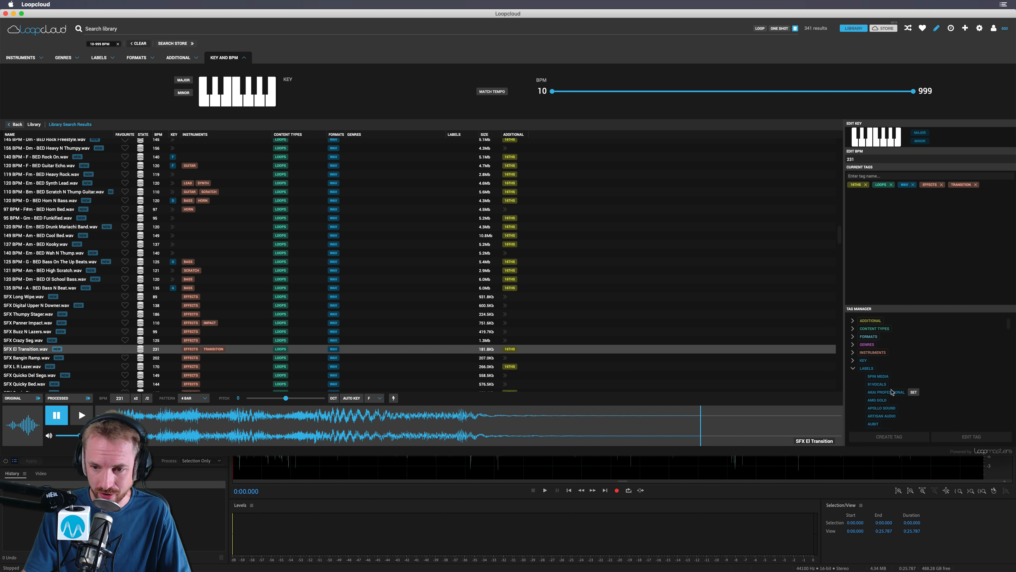